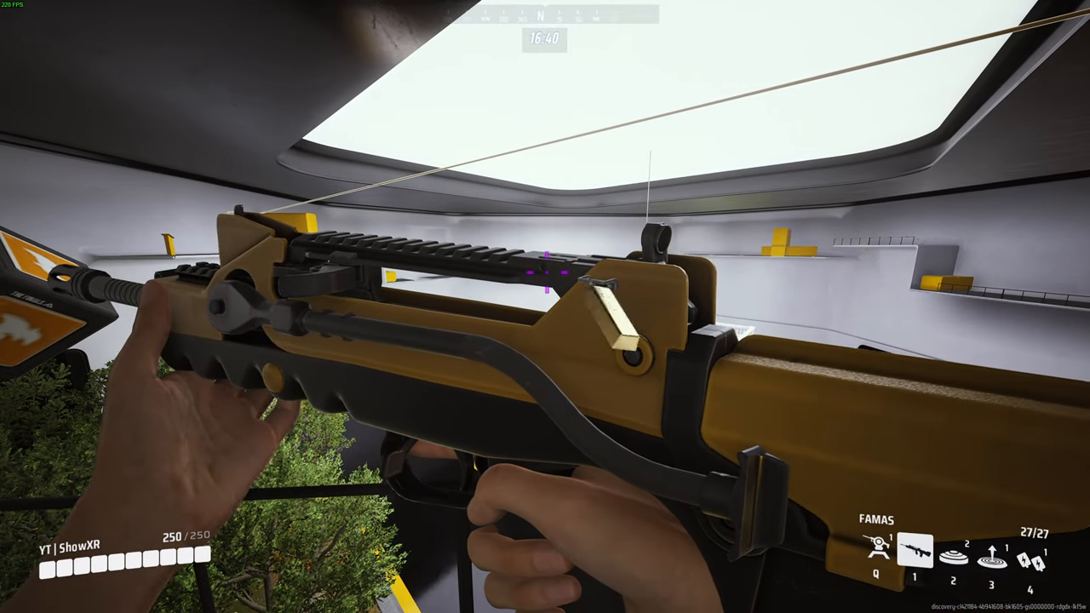
mouse_move(546, 307)
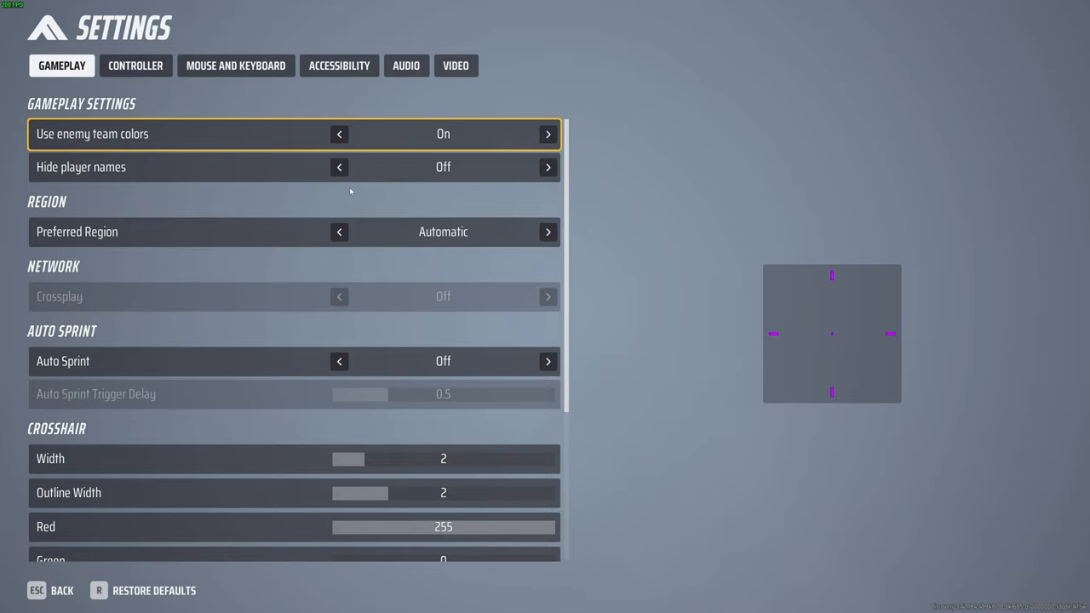
mouse_move(293, 134)
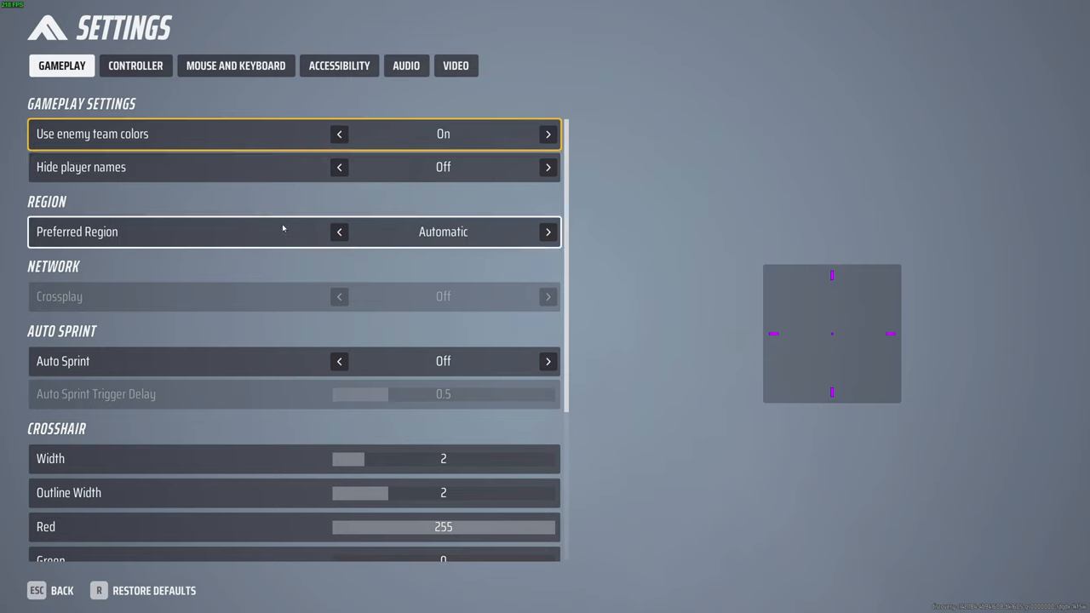
mouse_move(280, 238)
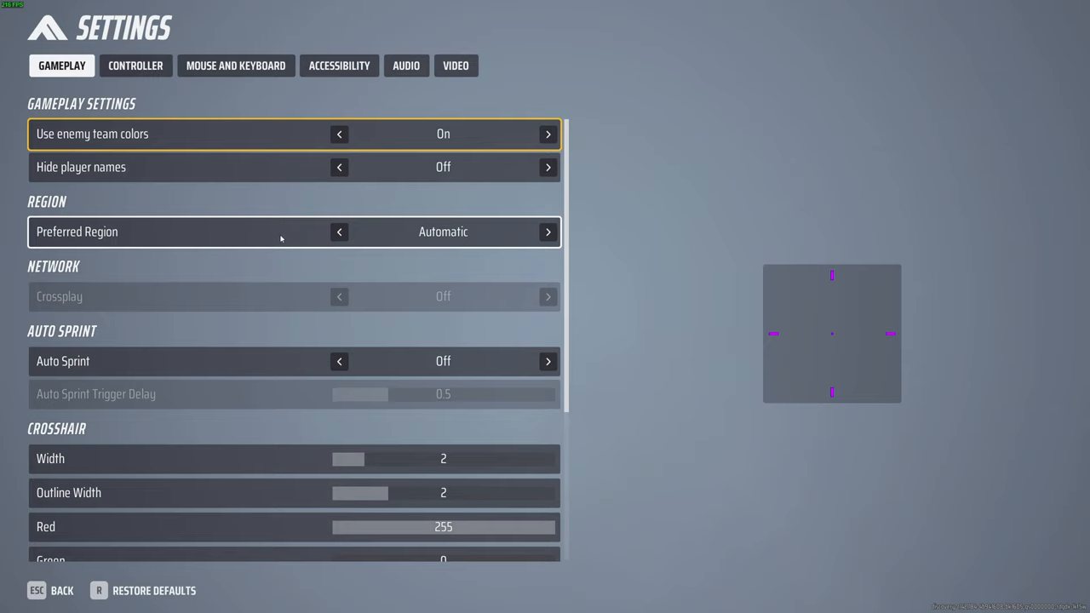
Step: Scroll the Gameplay options, then move past Controller to the Mouse and Keyboard settings
scroll(down, 3)
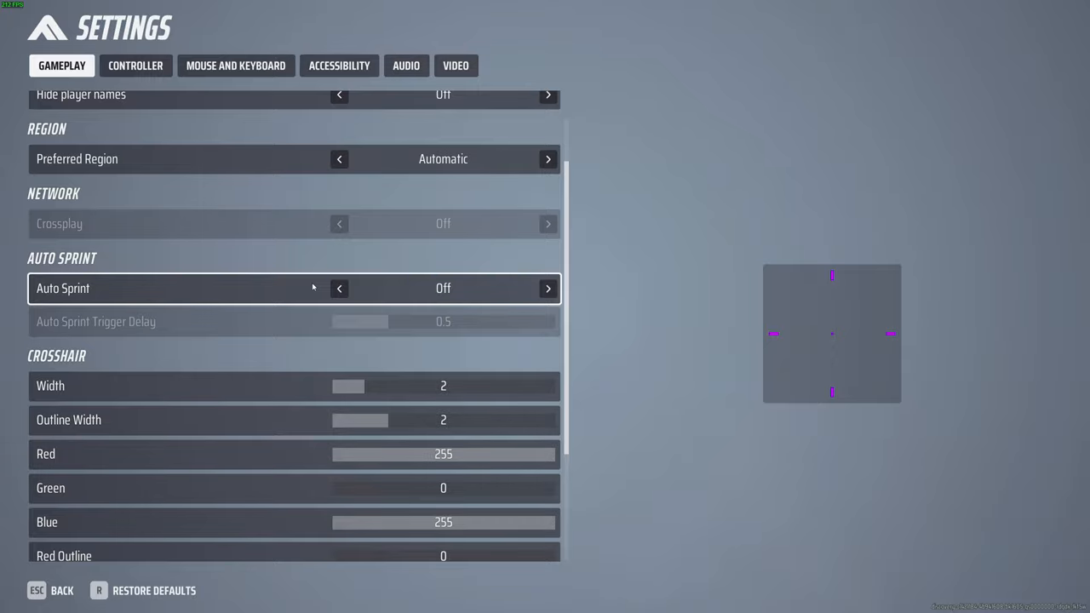
click(136, 65)
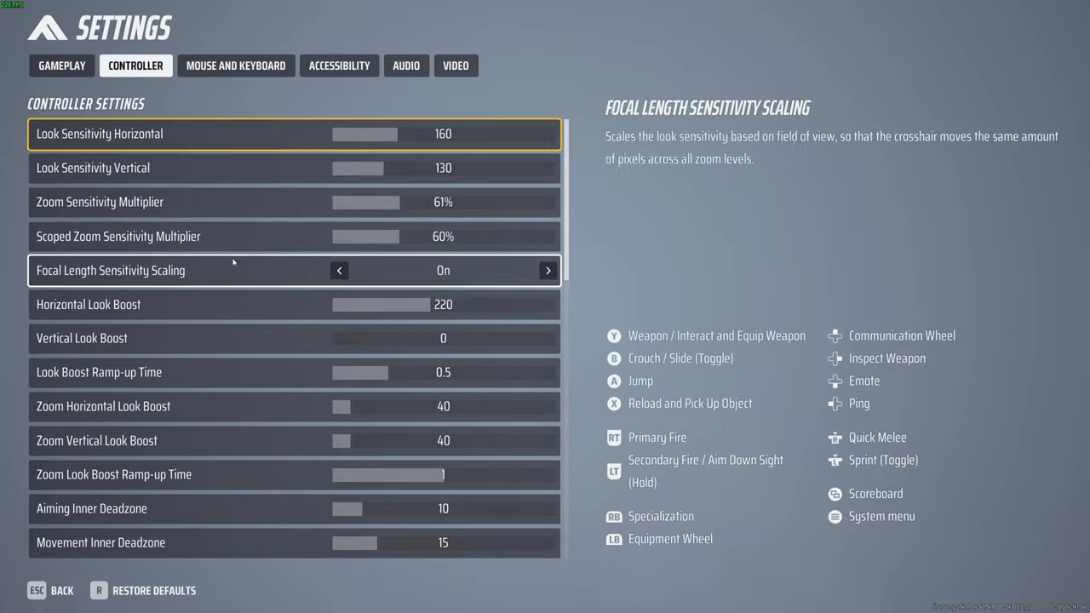
click(235, 65)
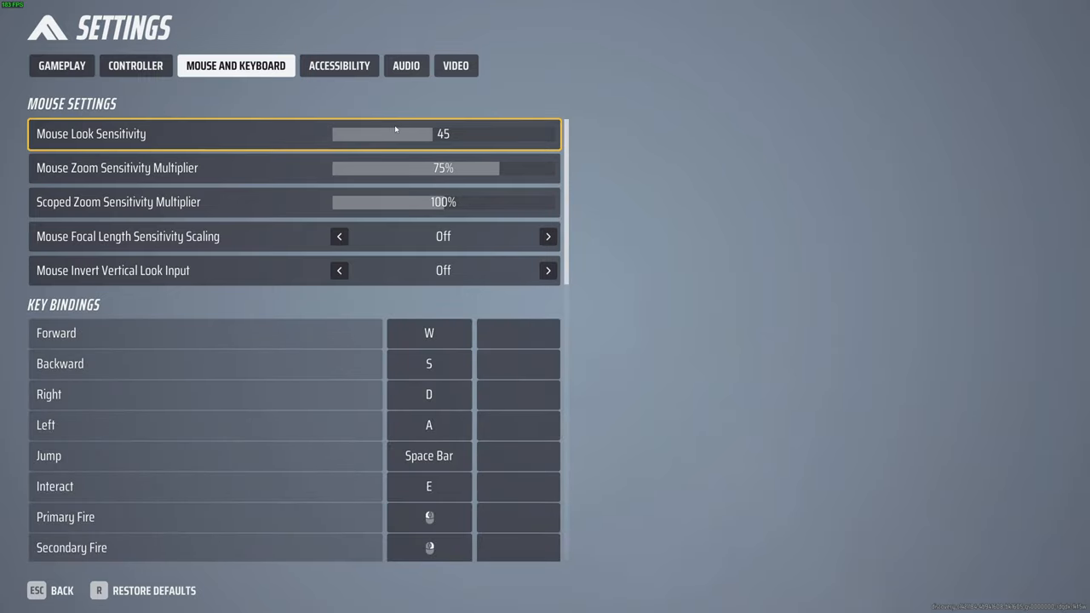
mouse_move(433, 137)
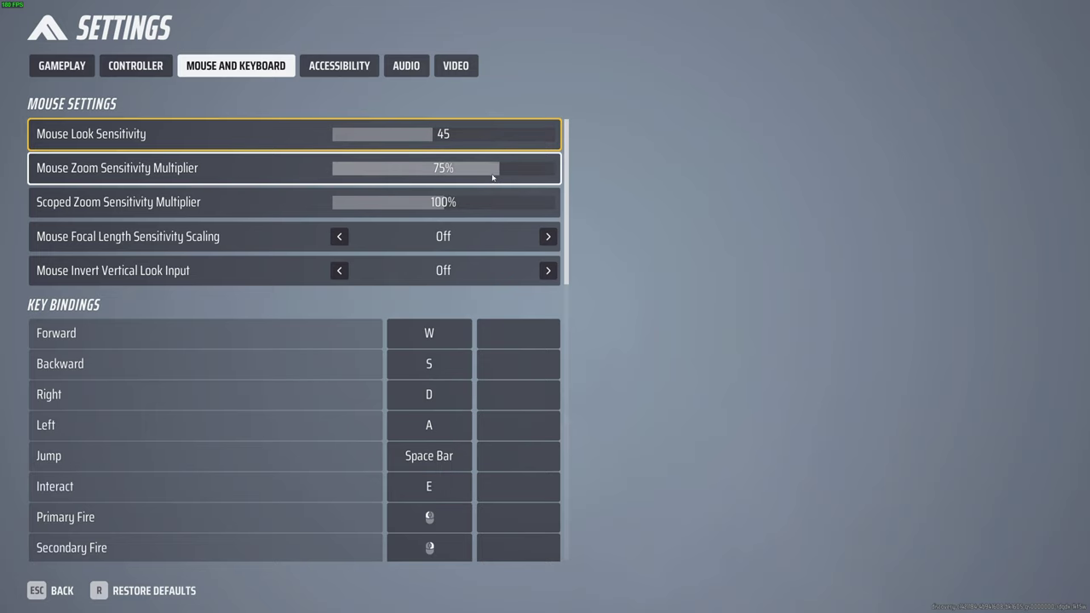
mouse_move(475, 173)
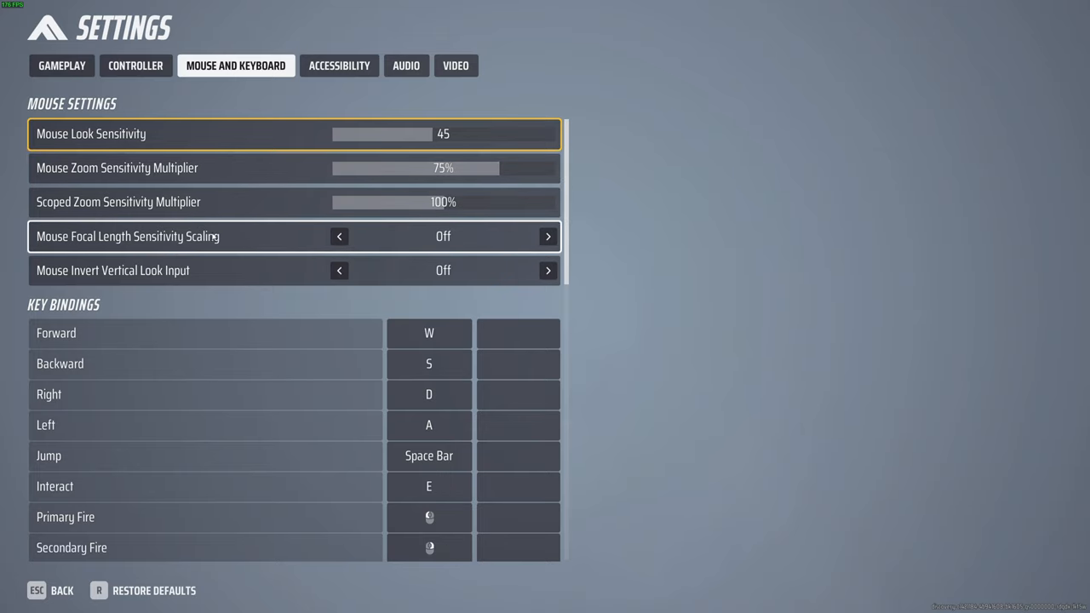
mouse_move(175, 236)
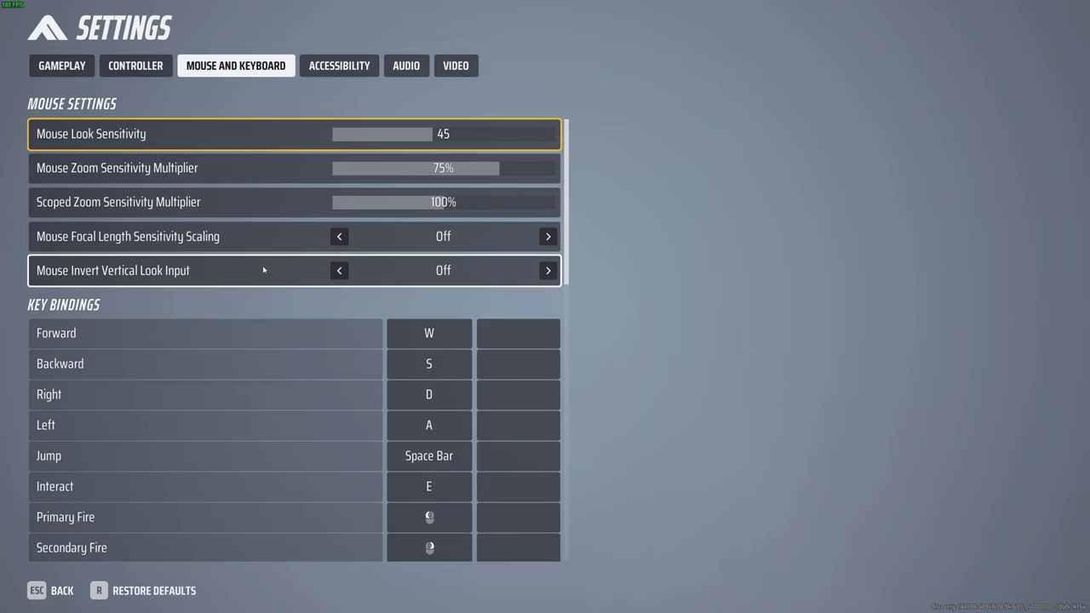
Step: Scroll down through the look sensitivity and key binding list
scroll(down, 3)
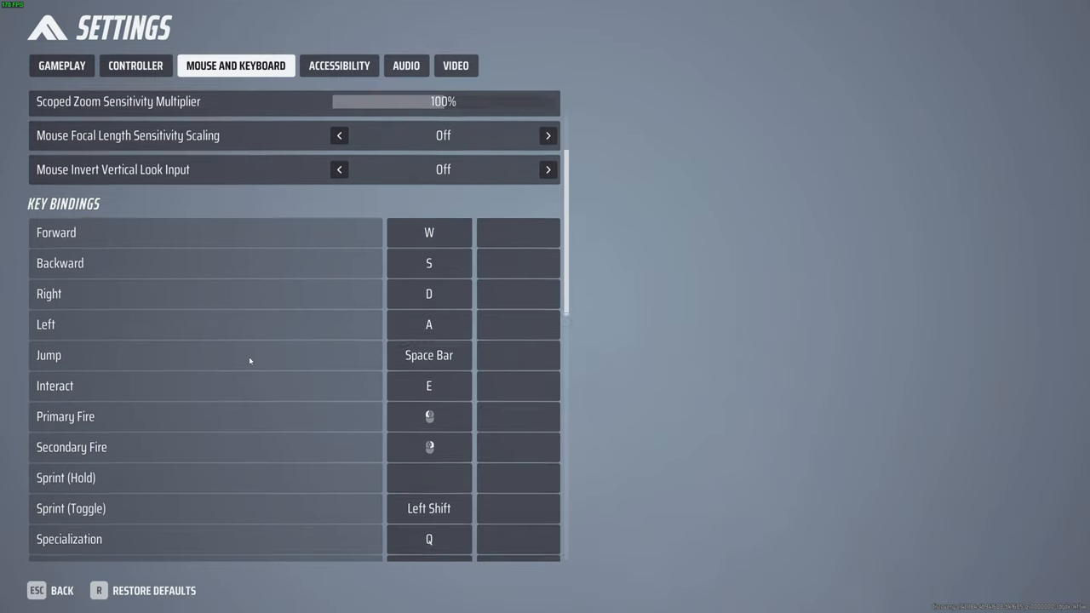
scroll(down, 3)
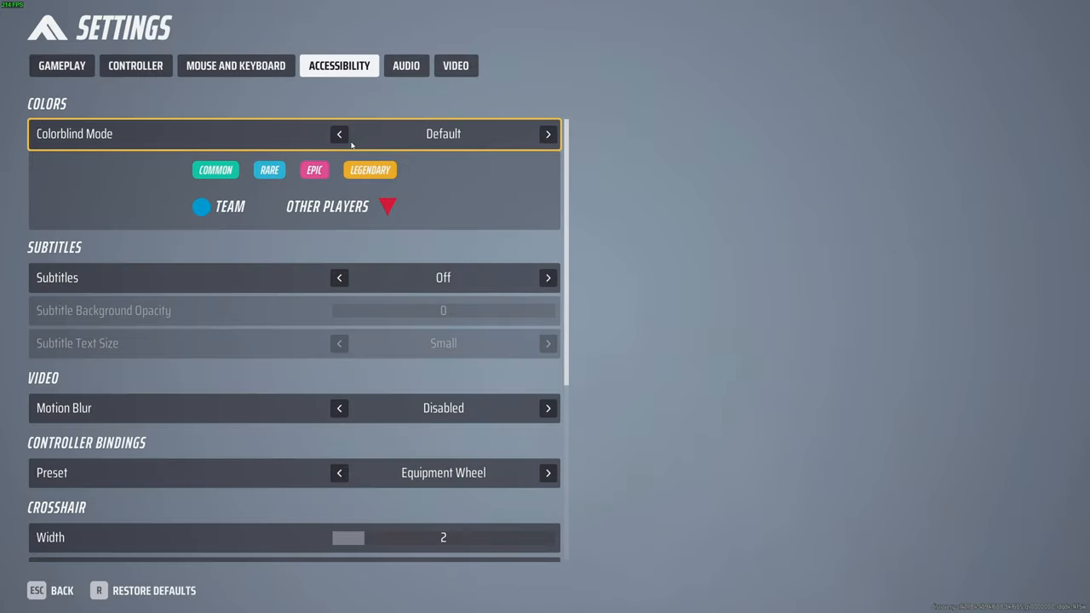
click(548, 133)
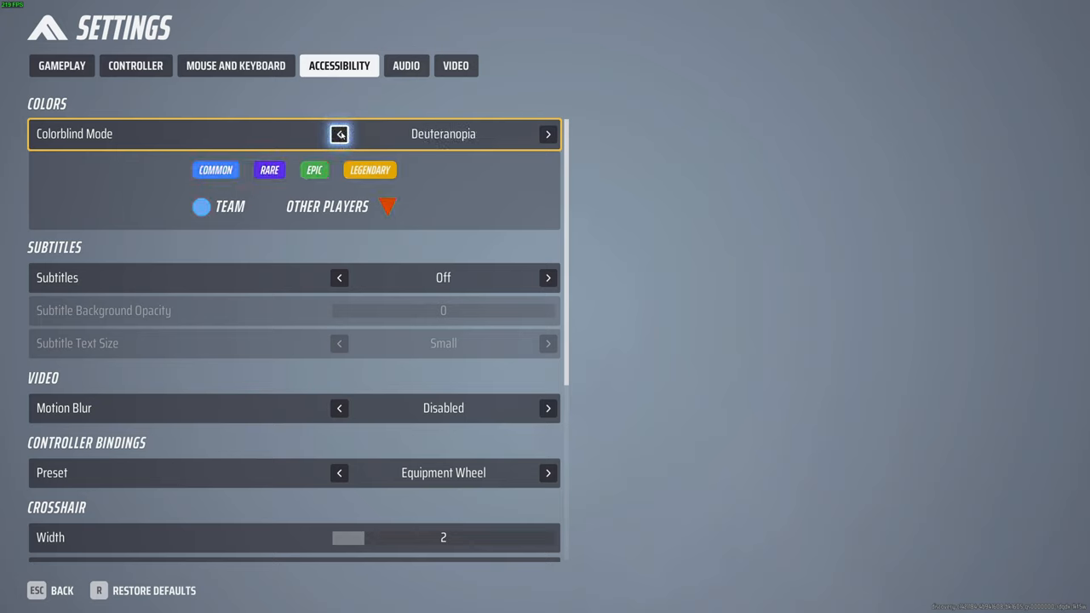
click(339, 134)
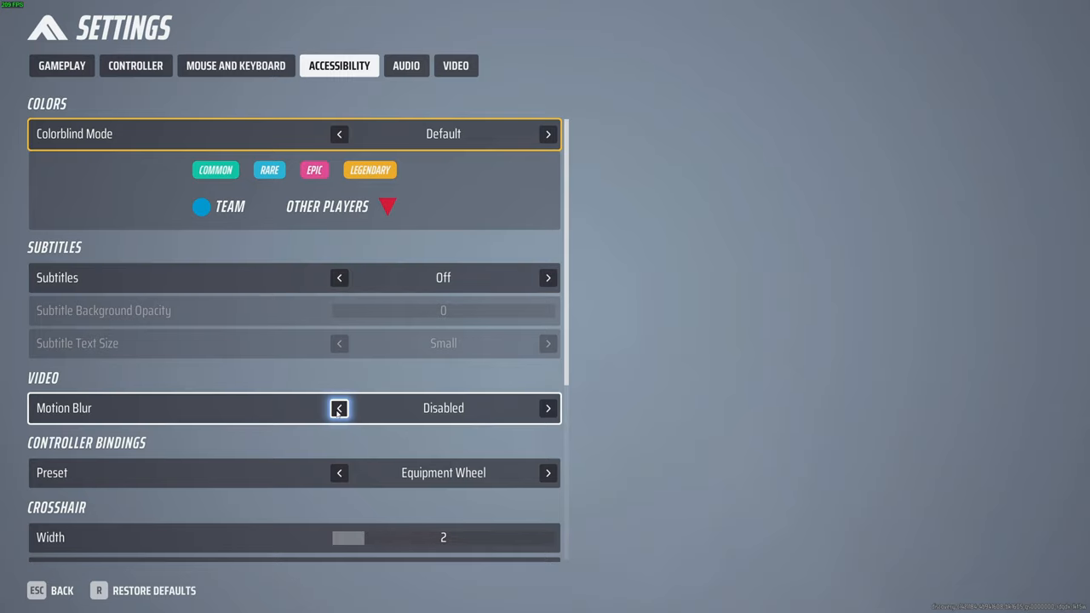
click(406, 66)
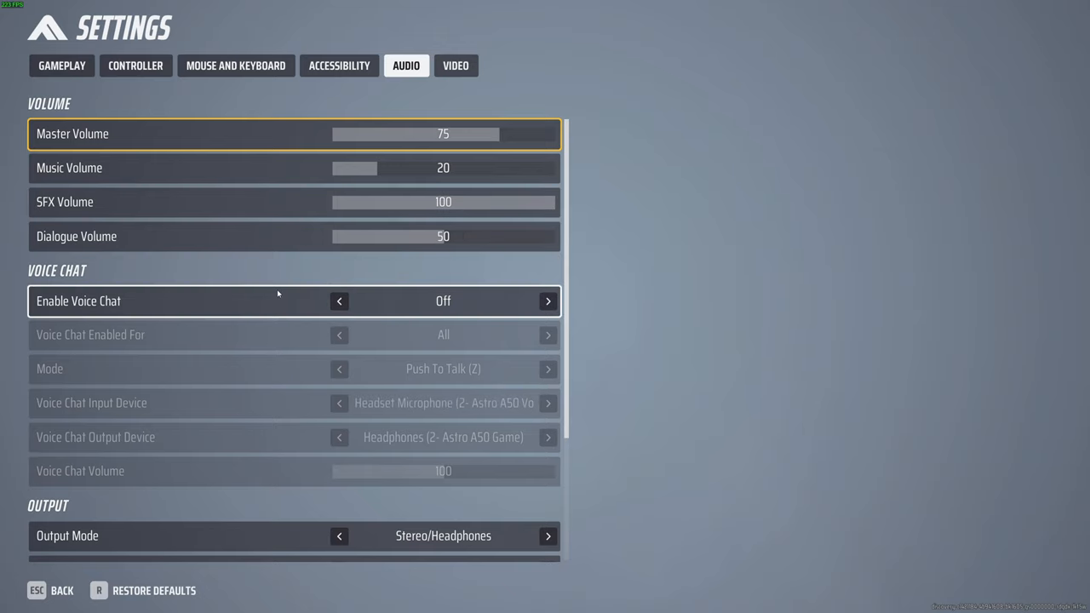
Step: Scroll through the Audio tab's volume levels and voice chat options
scroll(down, 3)
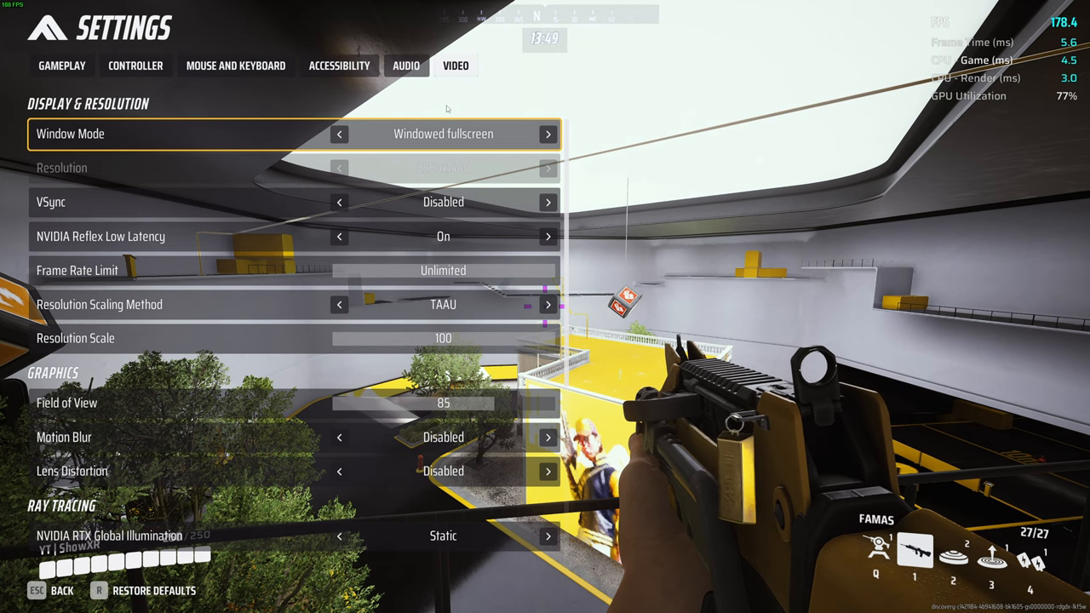
mouse_move(375, 134)
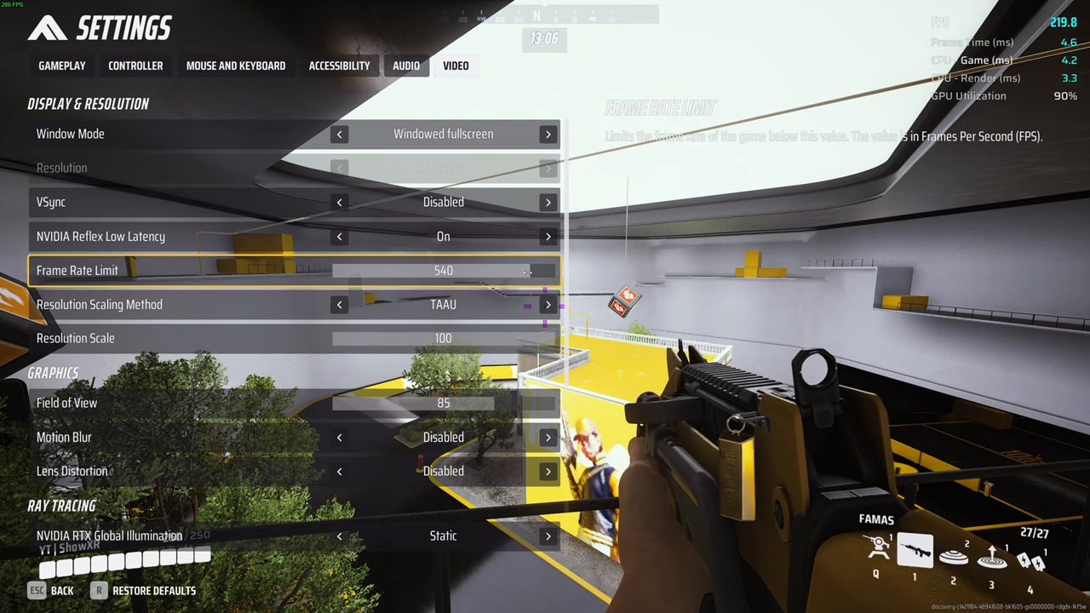
Step: Keep the frame rate limit Unlimited and resolution scaling on TAAU after trying DLSS
click(548, 270)
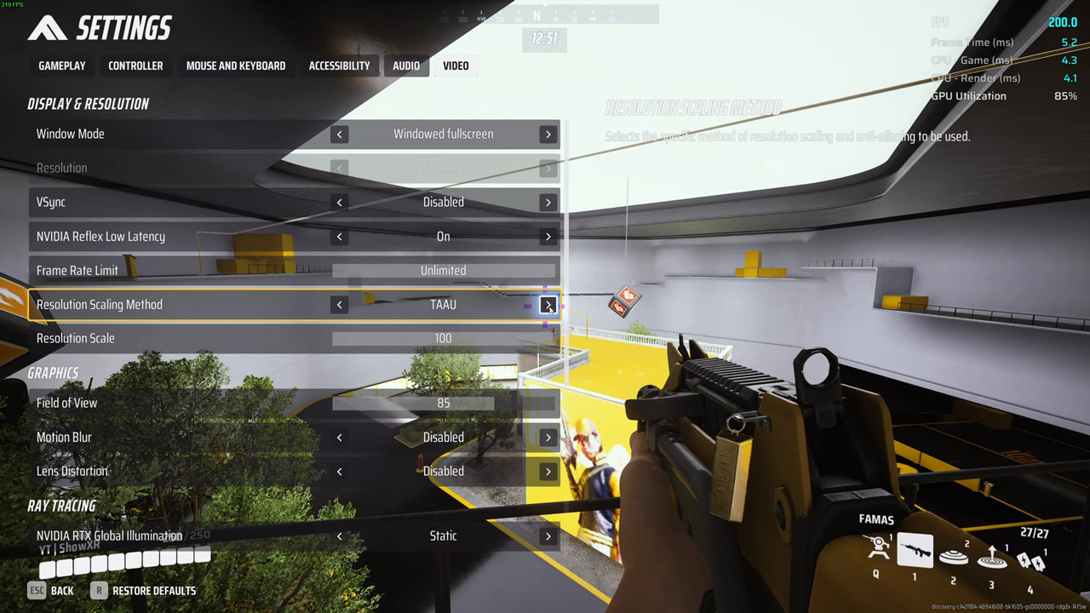
click(548, 304)
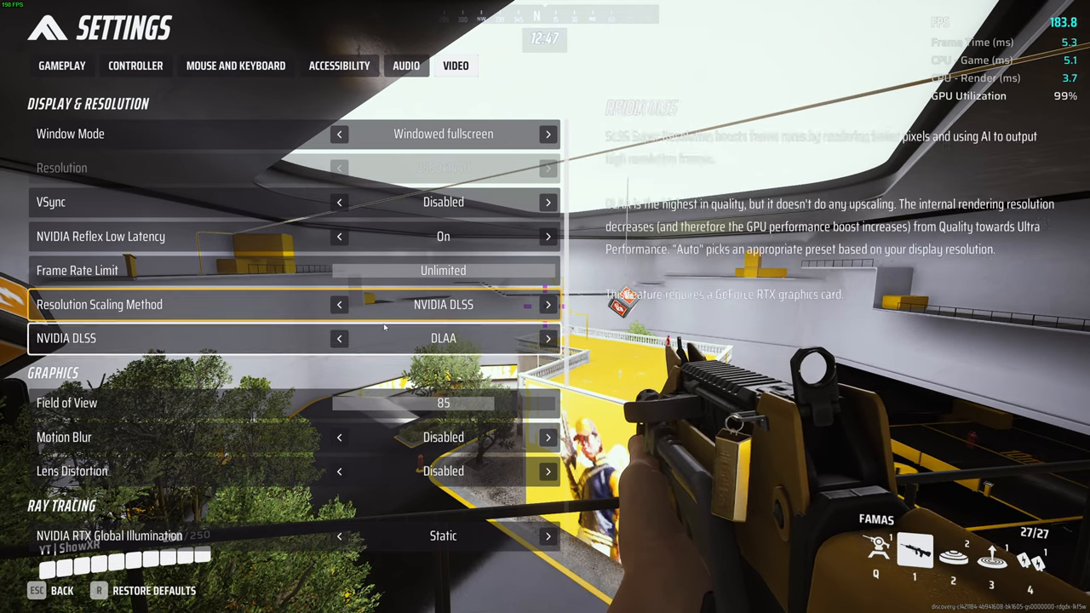
click(339, 339)
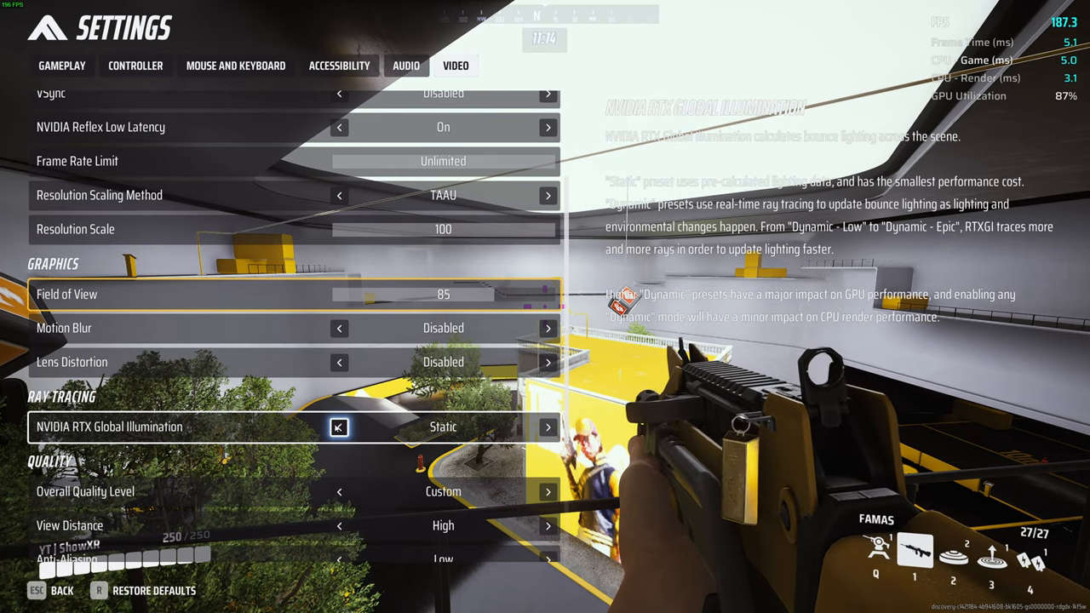
Step: Cycle NVIDIA RTX Global Illumination through Dynamic presets and back to Static
click(548, 427)
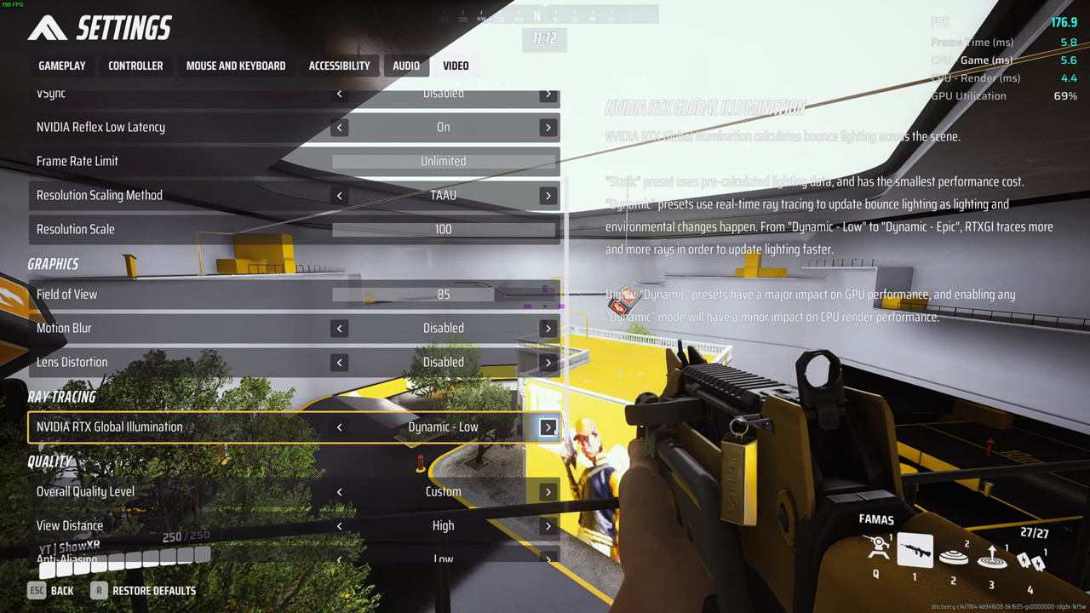
click(547, 426)
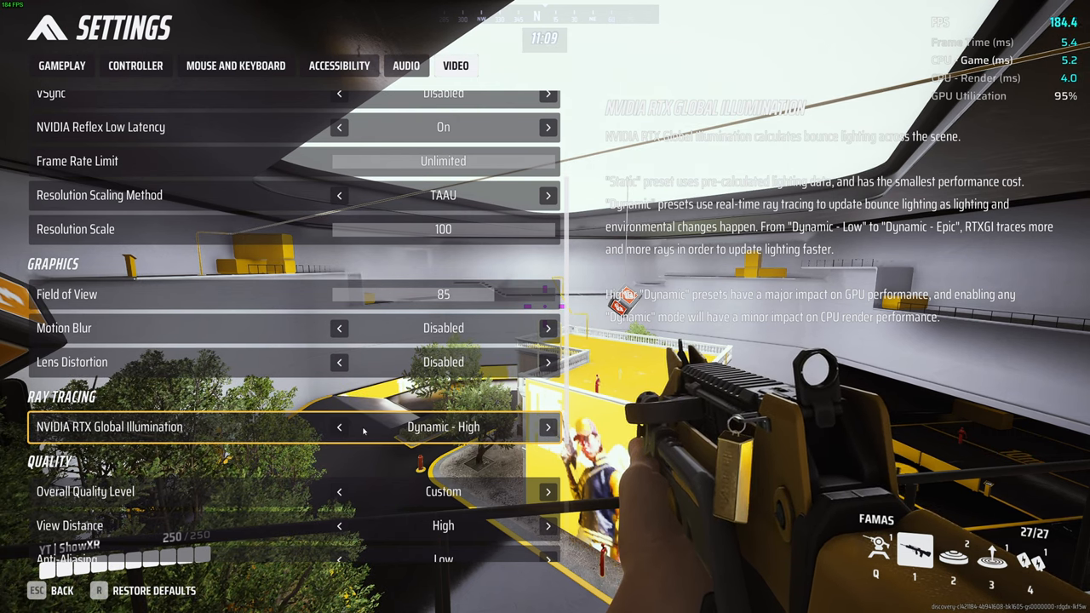
click(339, 427)
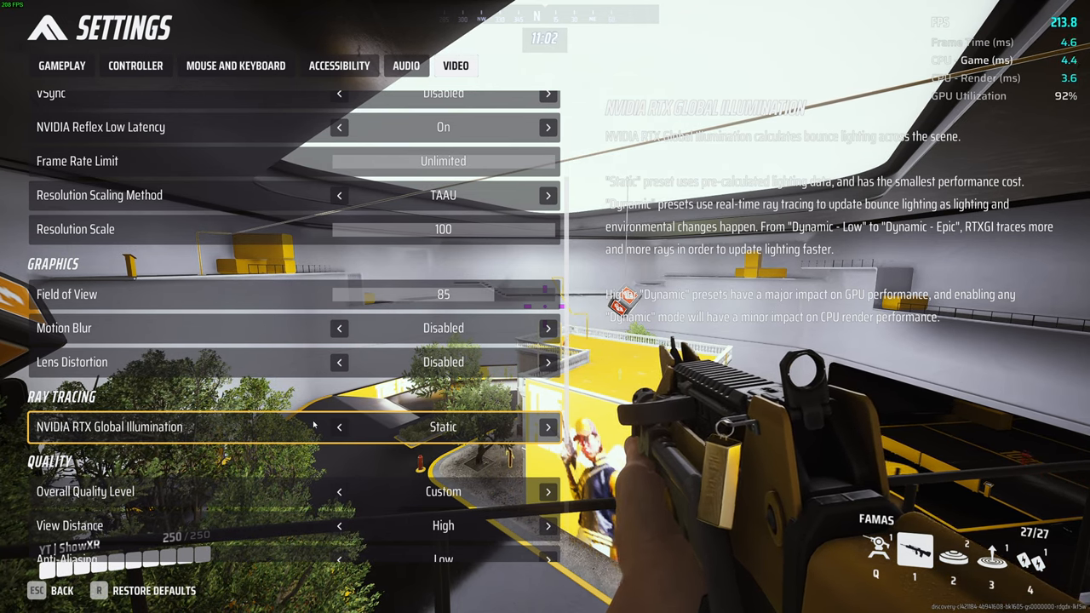
Step: Set View Distance back to High after trying Epic, then exit the settings
scroll(down, 3)
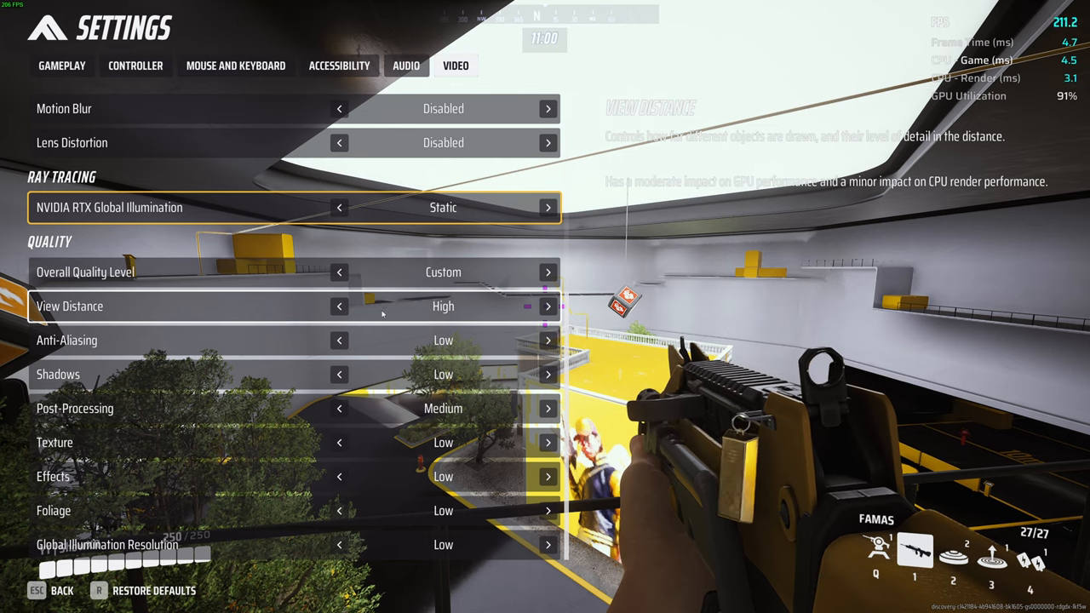
click(339, 305)
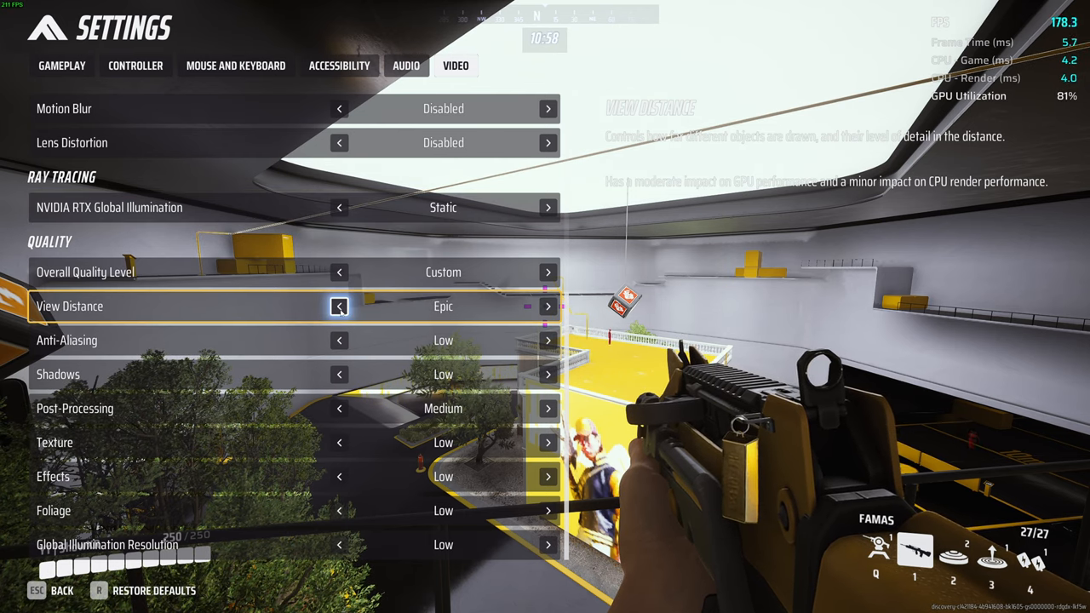
click(339, 306)
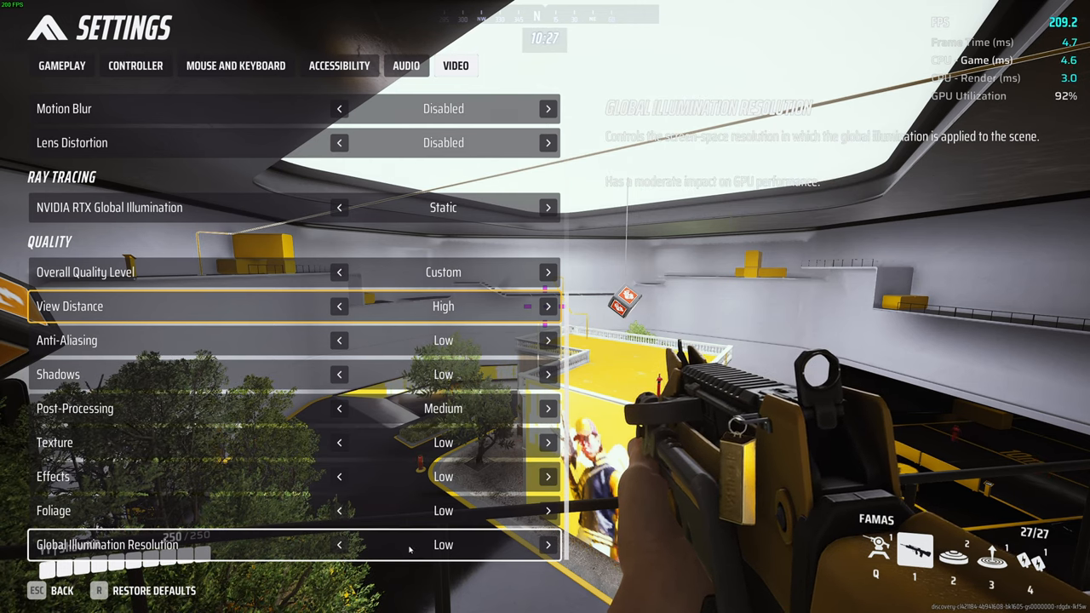
click(548, 544)
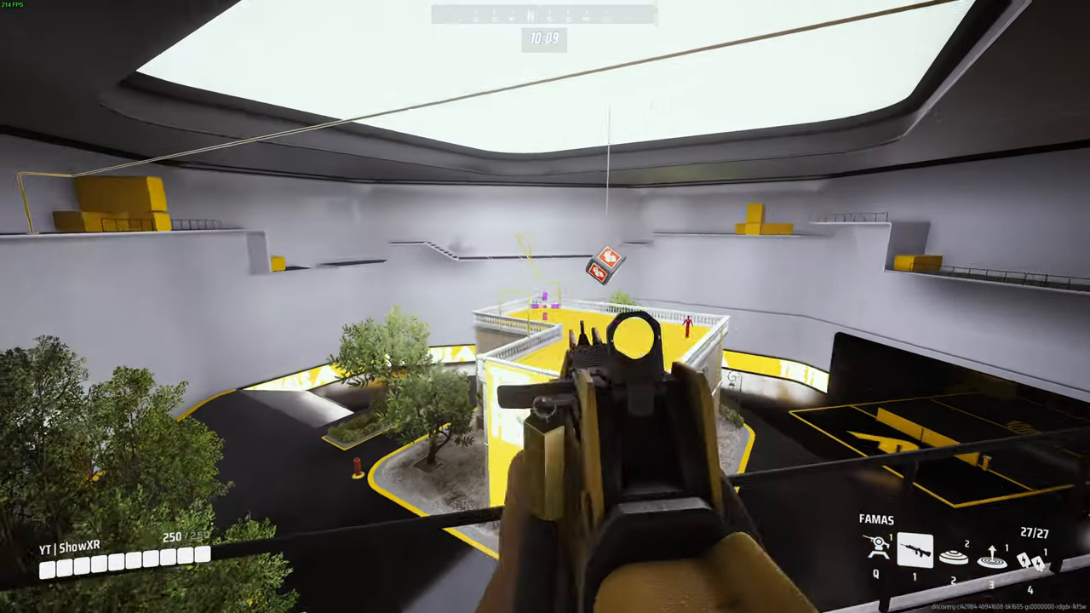
click(545, 306)
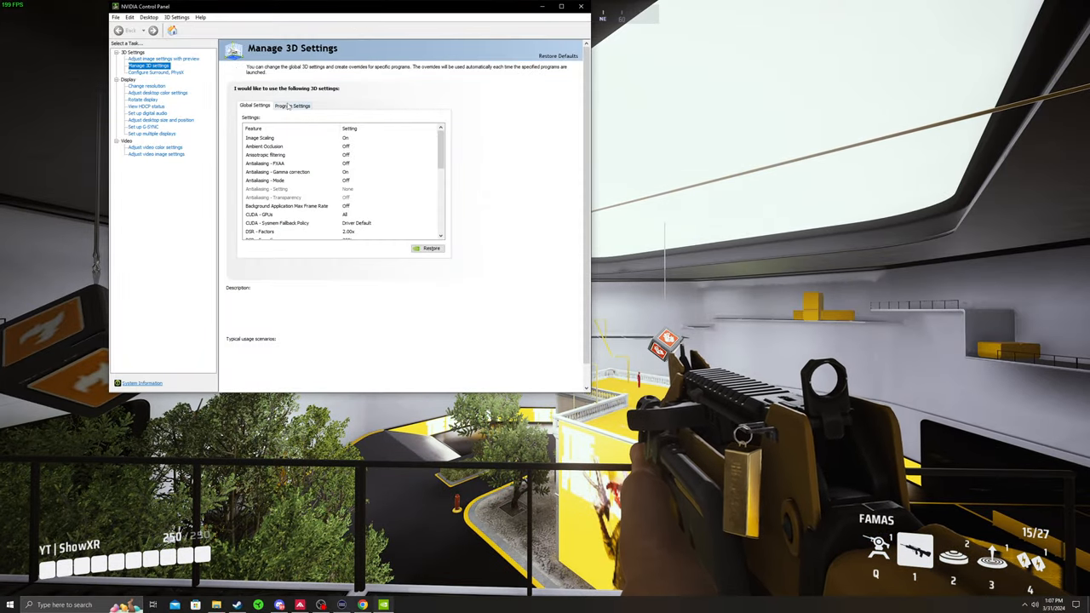
Step: Show The Finals' program settings and check the OpenGL rendering GPU (RTX 3080)
click(292, 106)
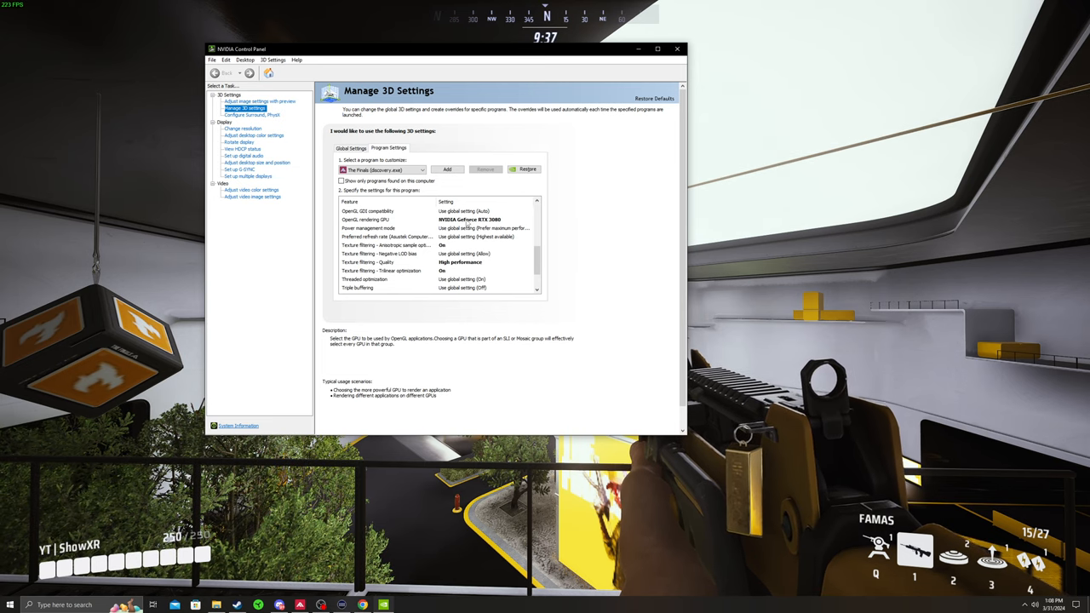
click(387, 220)
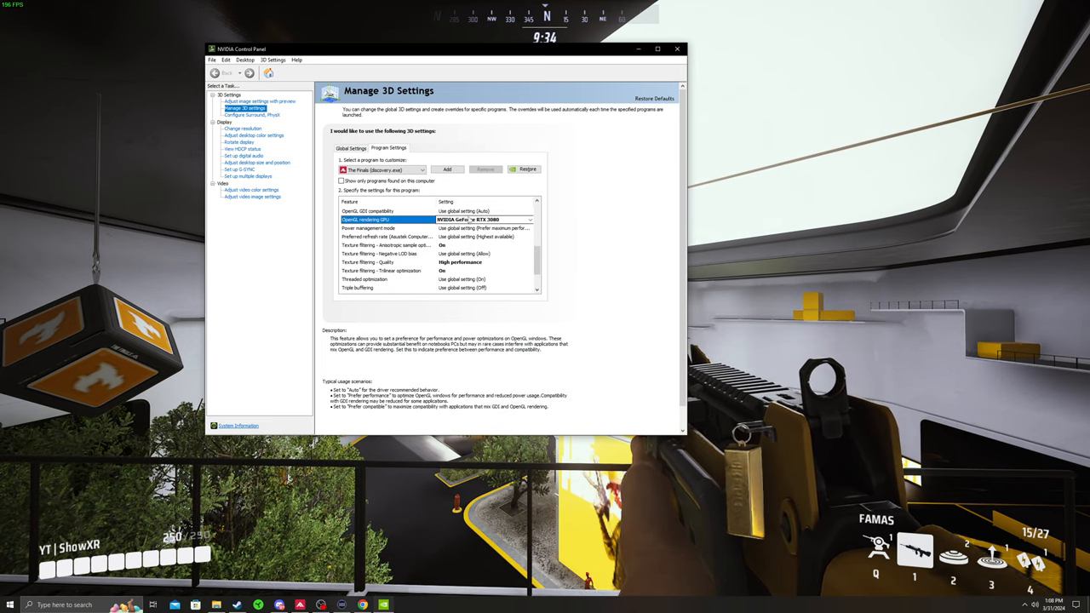
click(484, 228)
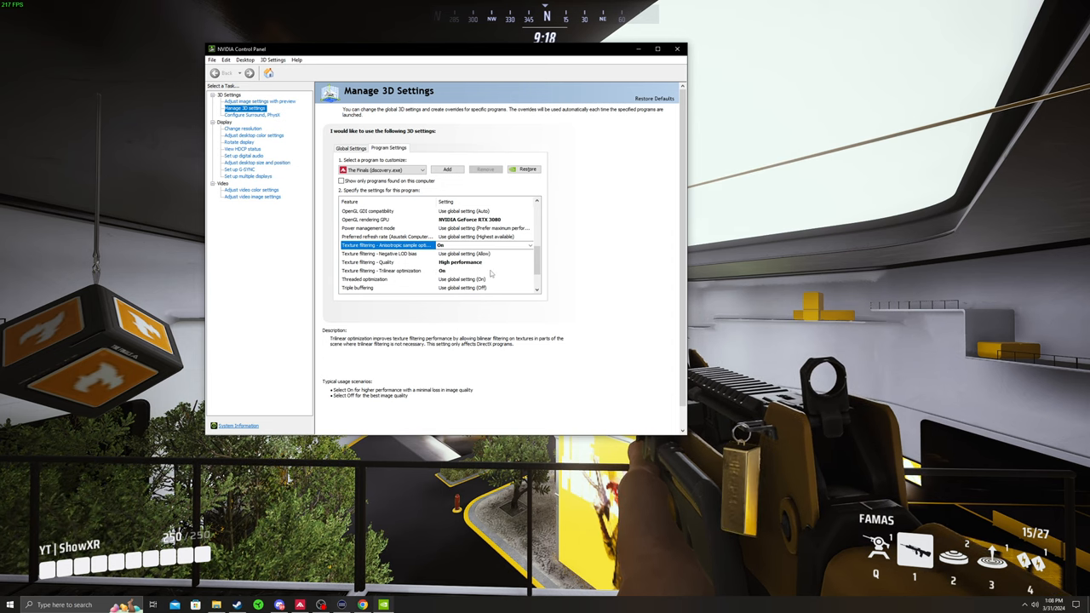
scroll(up, 3)
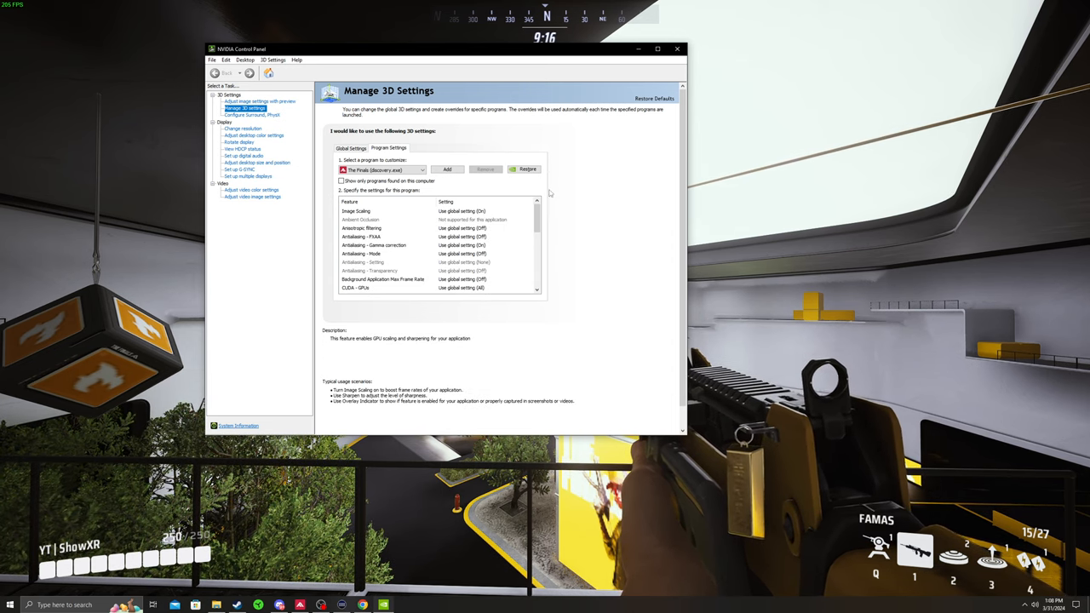